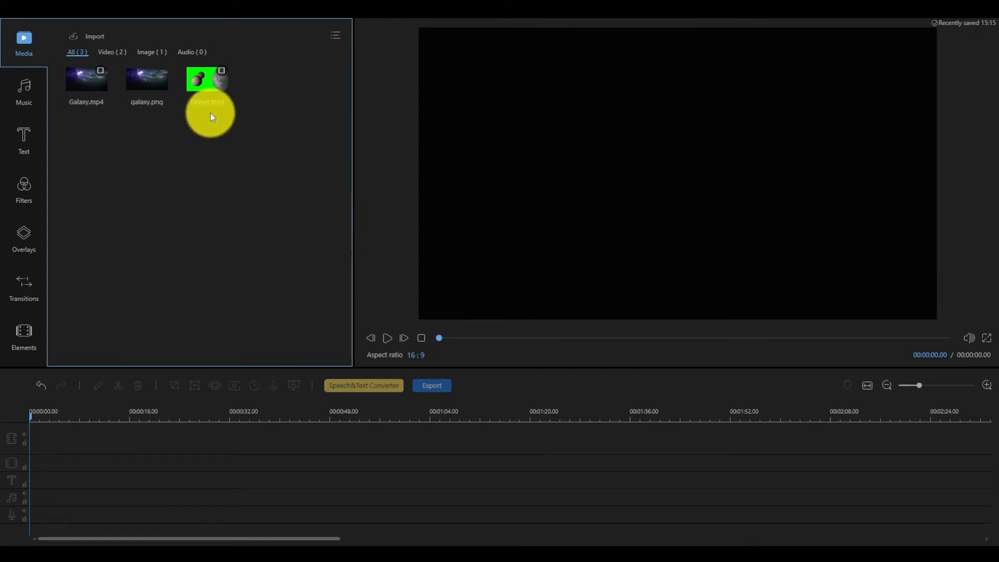
Preview Planet.mp4 from the Media library and place it on the video track.
click(205, 80)
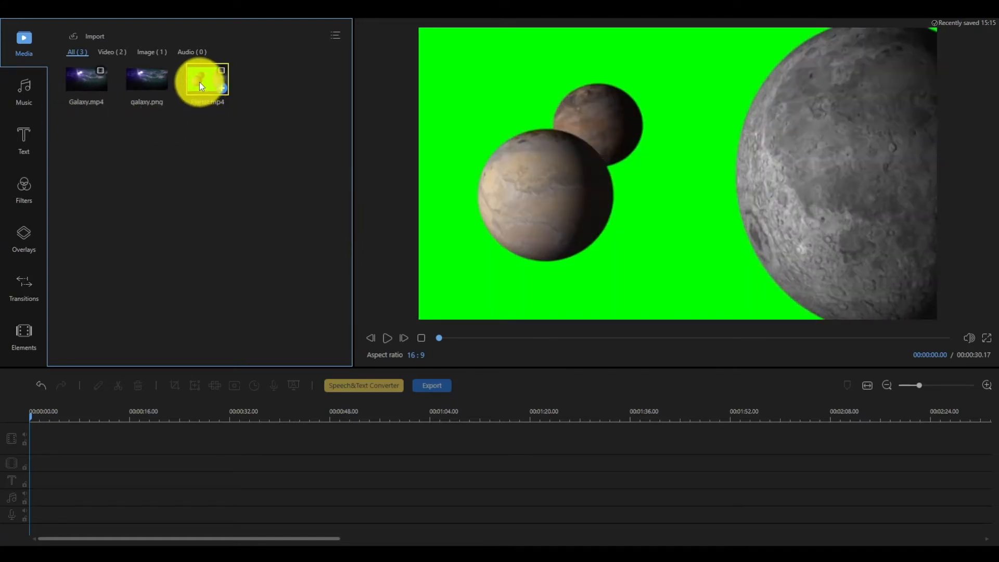
drag(204, 82, 61, 438)
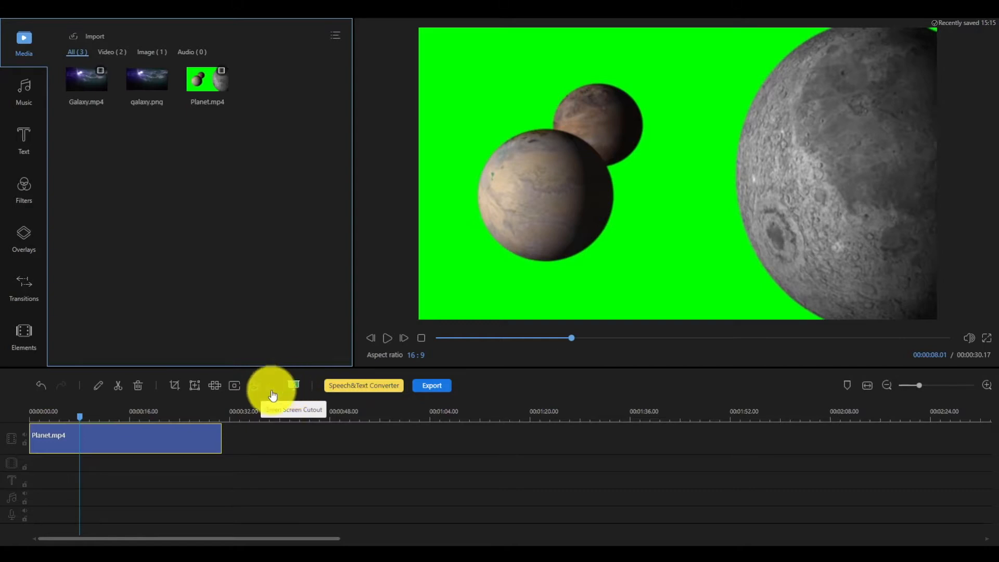
Apply Green Screen Cutout to the Planet clip, sampling the green backdrop.
right_click(126, 438)
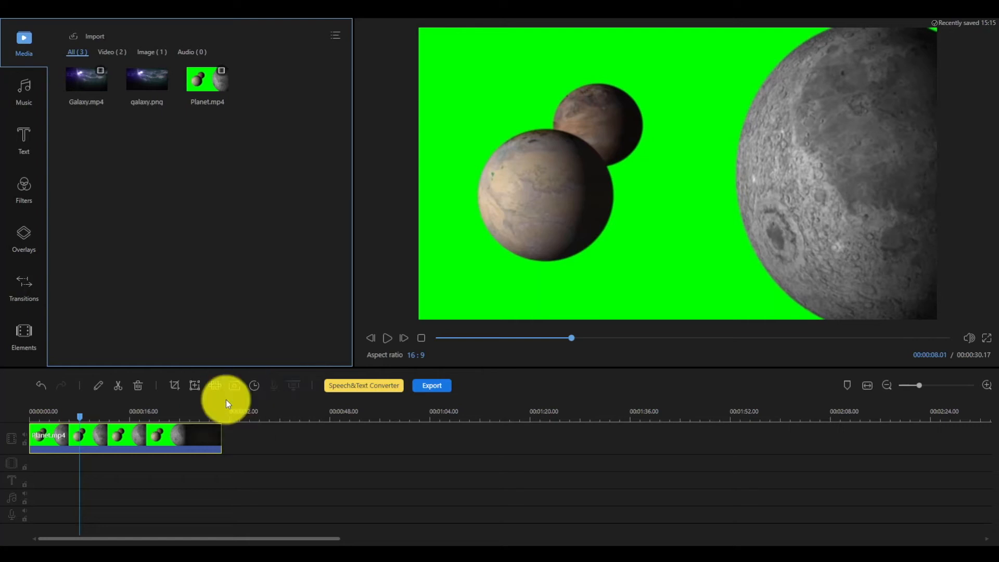
click(235, 385)
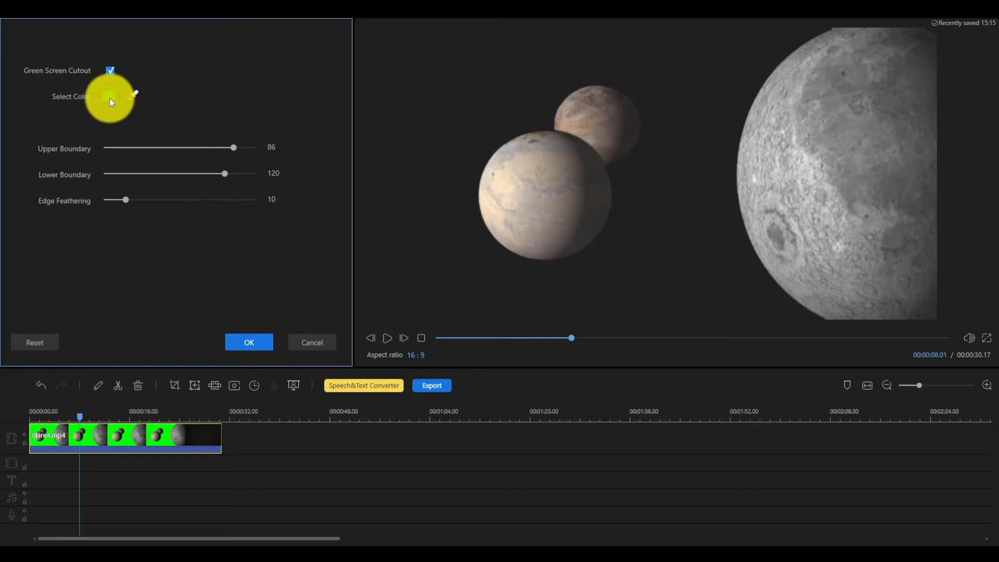
click(118, 97)
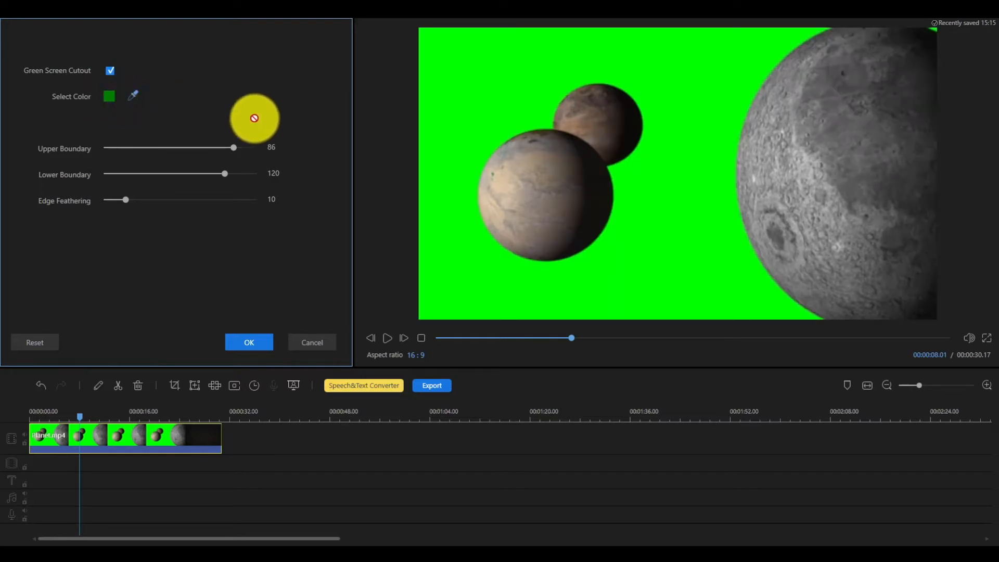
click(468, 131)
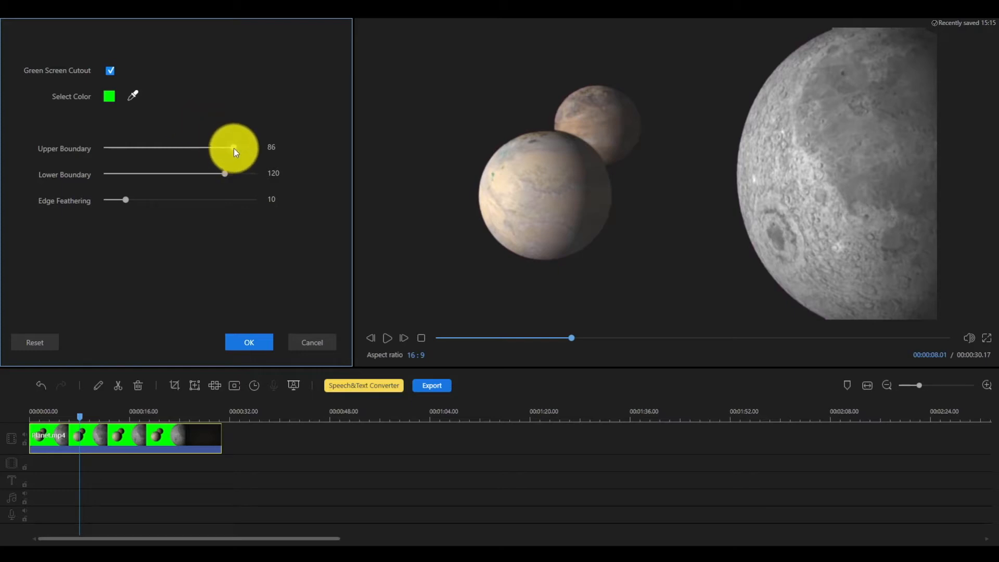
Lower Upper Boundary to about 66, Lower Boundary to about 90, reduce feathering, and apply.
drag(234, 148, 227, 148)
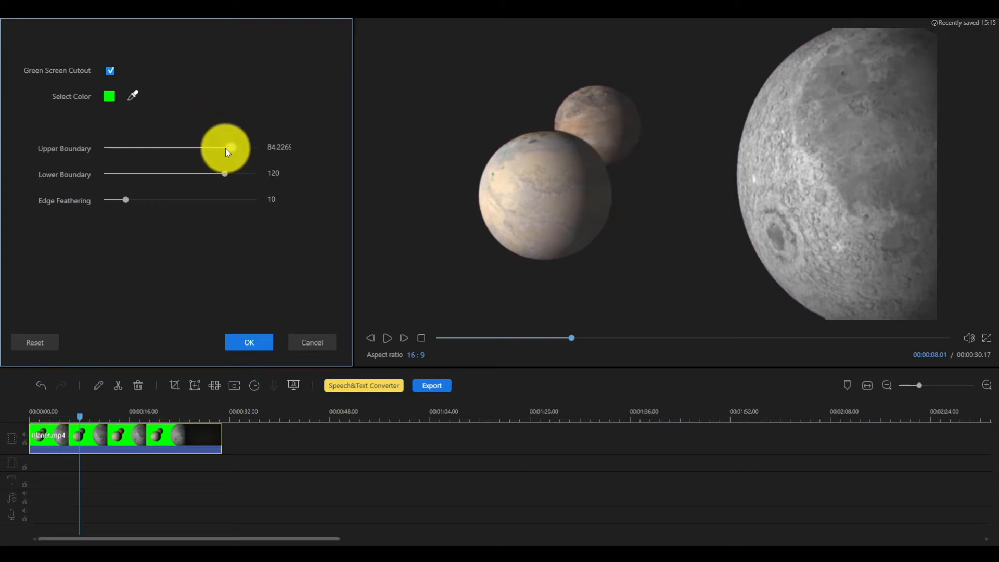
drag(229, 148, 204, 148)
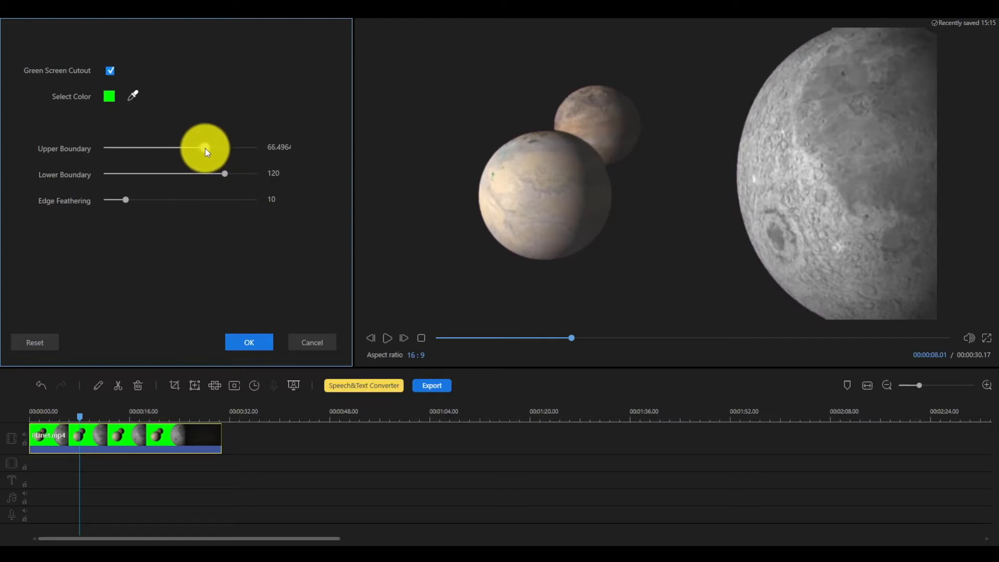
drag(225, 173, 193, 174)
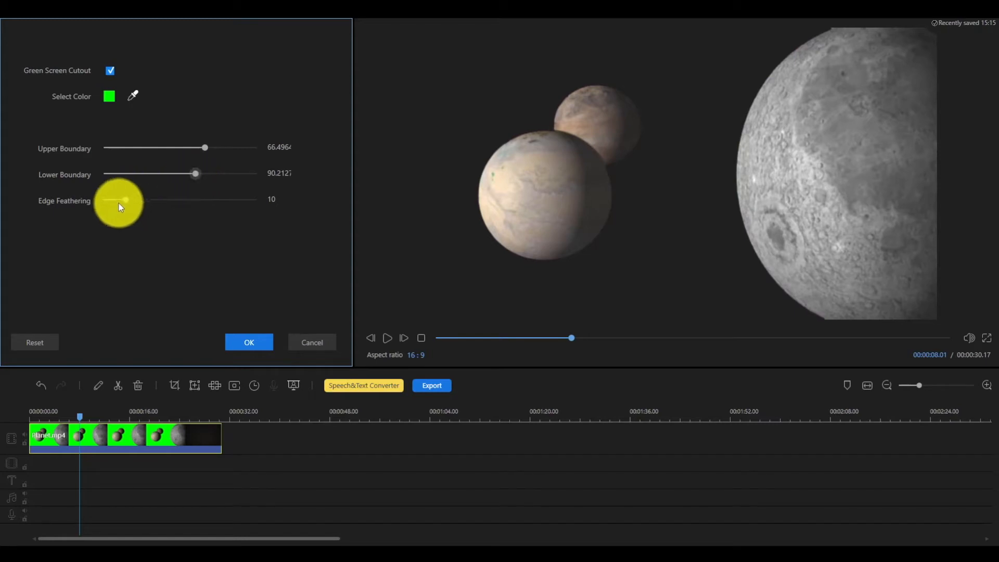
drag(126, 199, 121, 203)
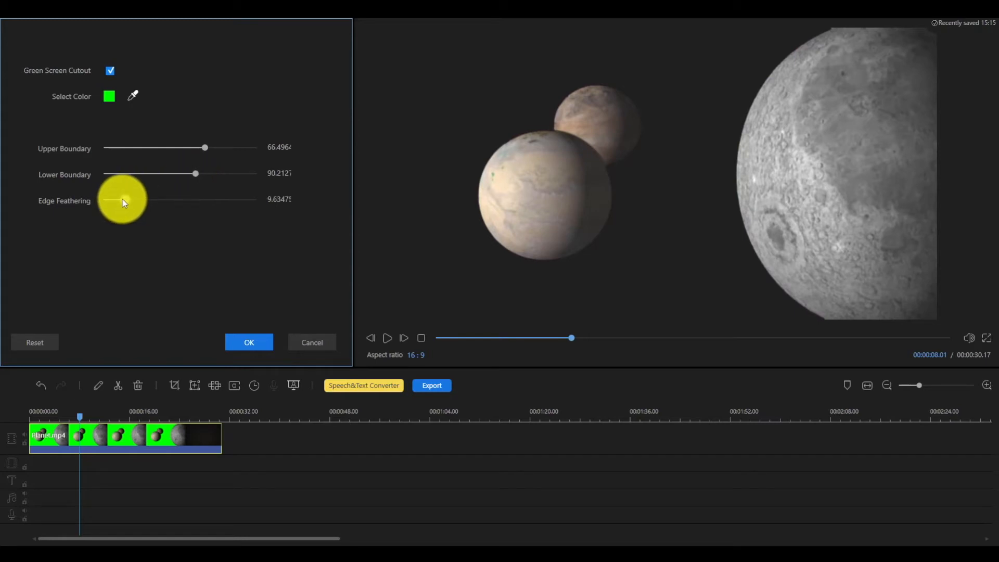
drag(124, 199, 118, 199)
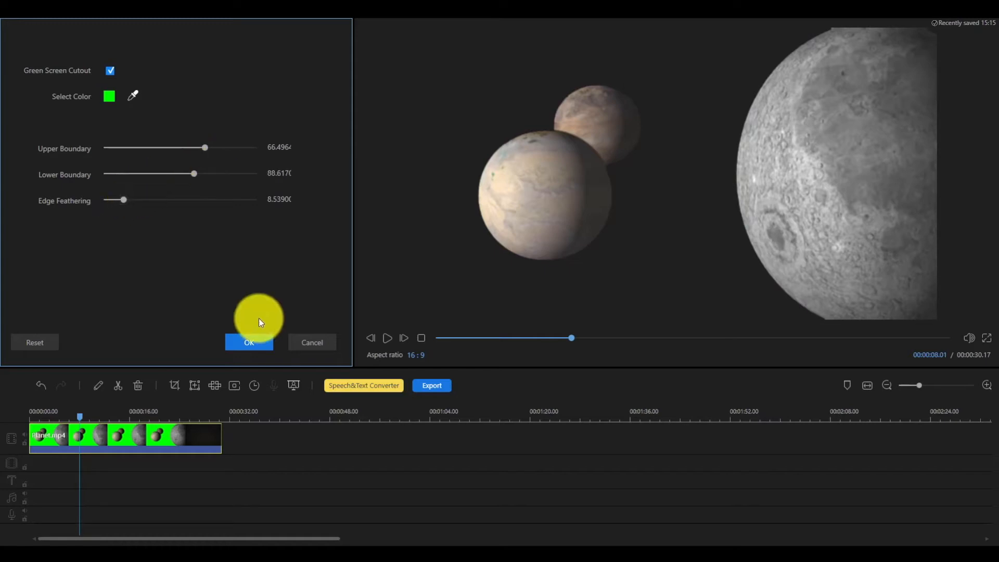
click(249, 343)
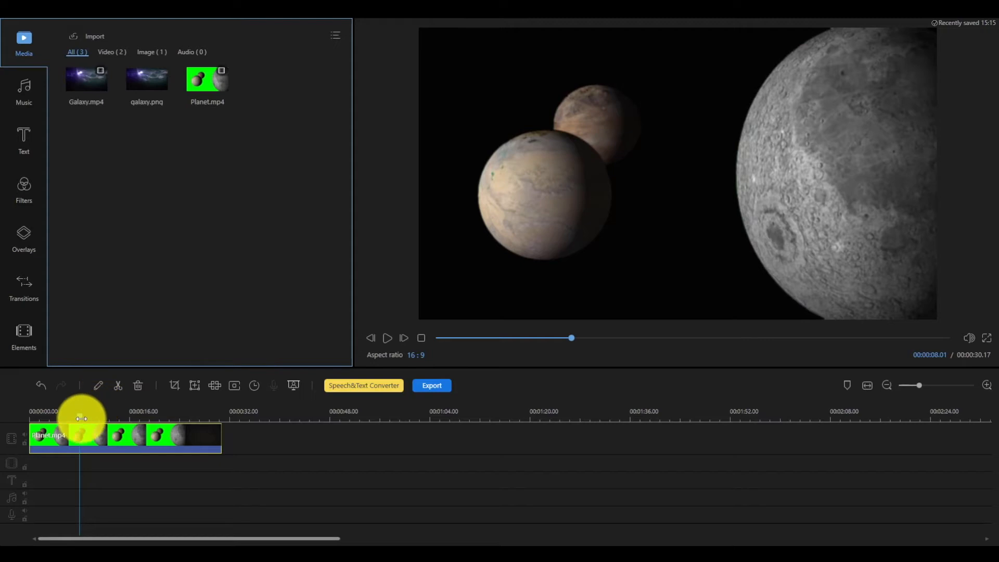
Set the Planet clip's background color to the custom image galaxy.png.
click(386, 338)
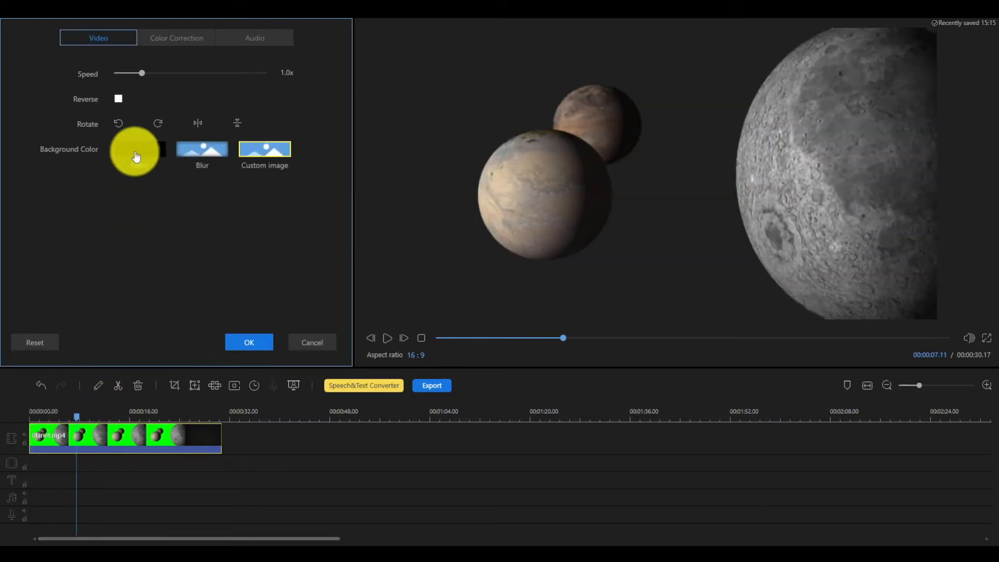
click(135, 151)
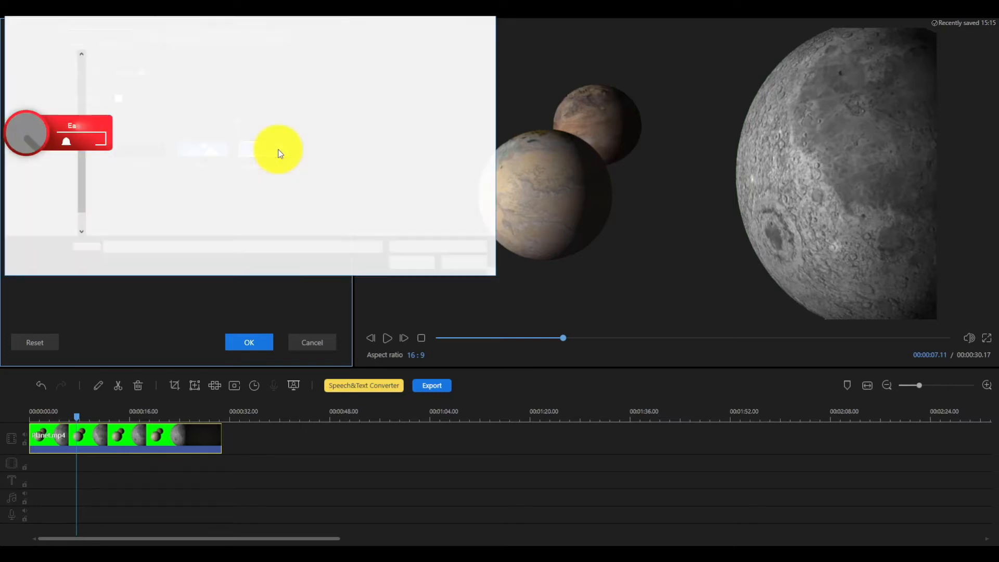
click(264, 149)
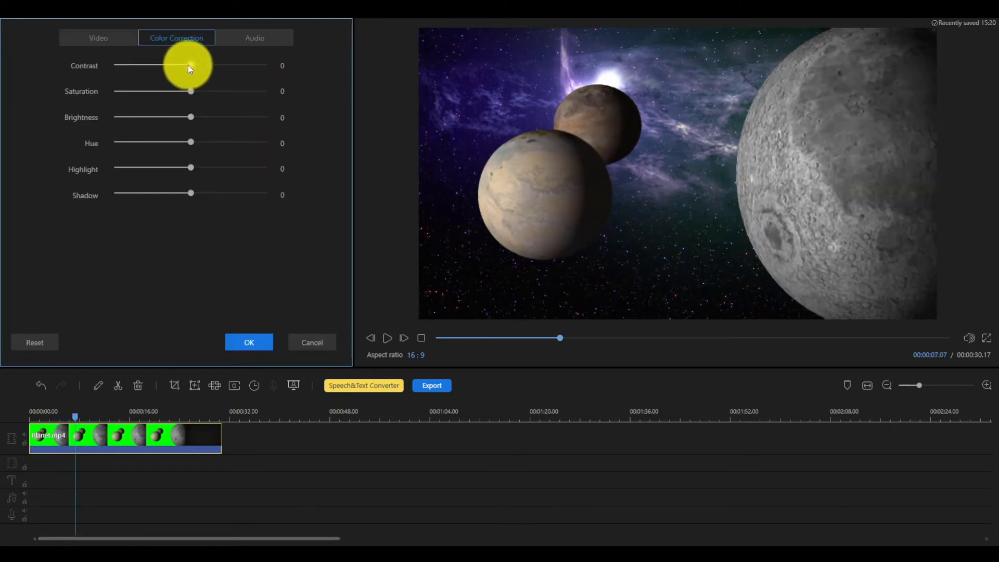
Add the Glow filter over the planet clip and export the video as 'Planet'.
drag(190, 142, 203, 142)
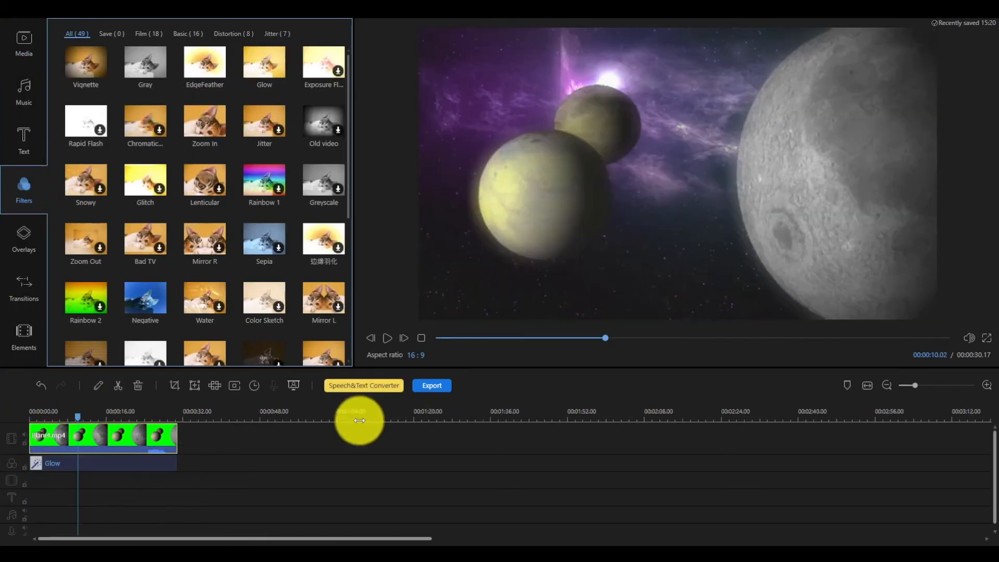
click(432, 385)
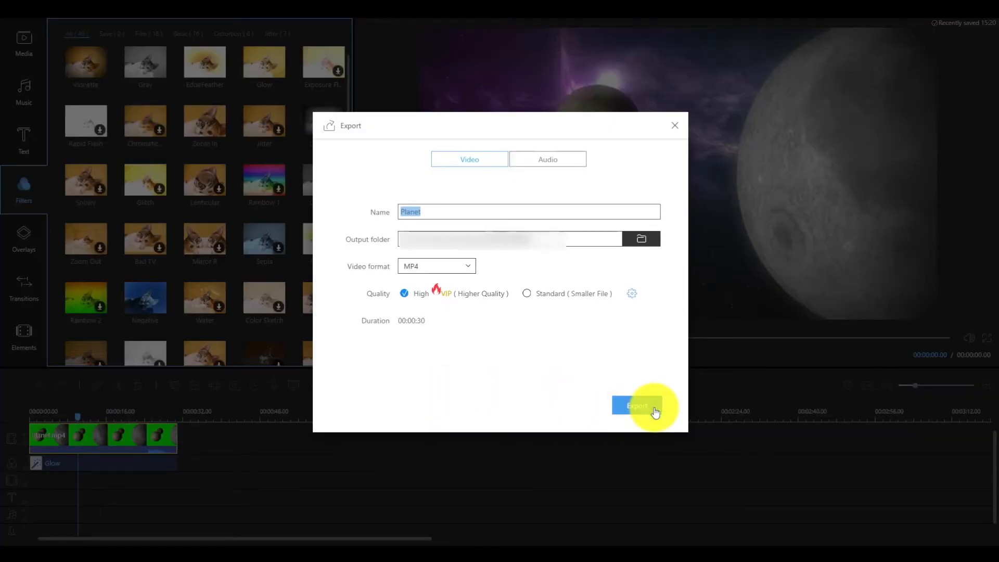
click(636, 406)
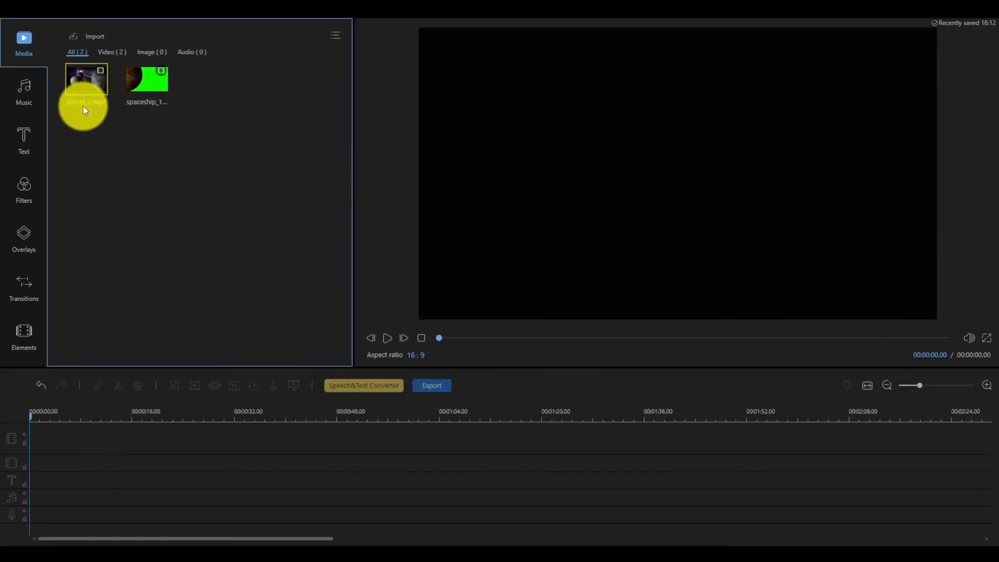
mouse_move(145, 86)
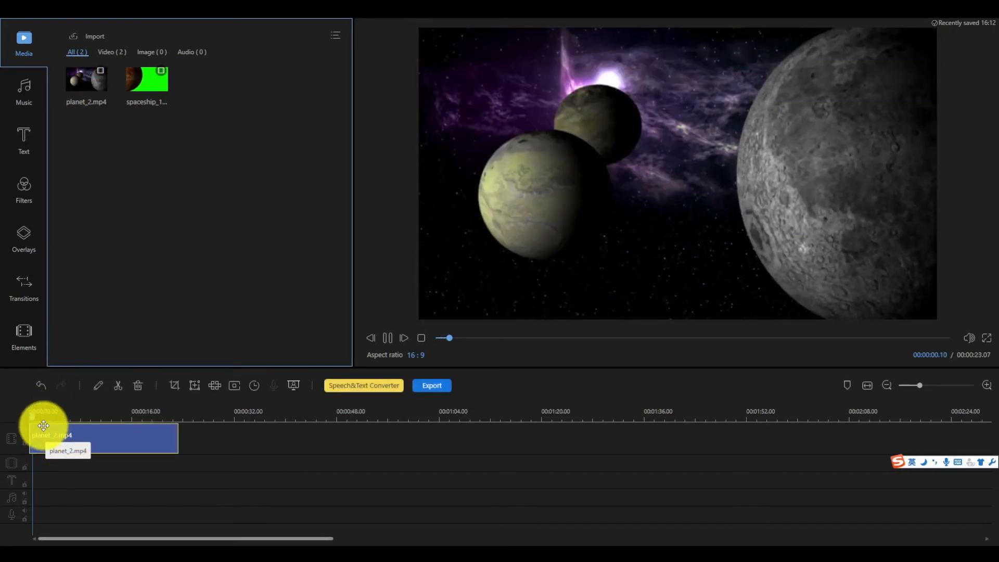
Layer planet_2.mp4 on the main video track and spaceship_1.mp4 on the overlay track.
click(387, 337)
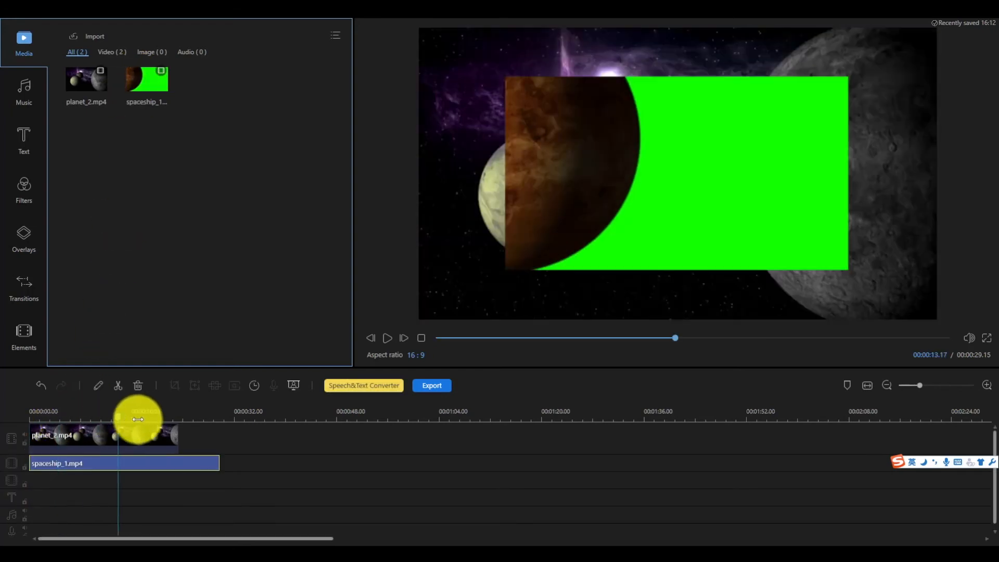
Trim spaceship_1.mp4's right edge to the playhead at the end of planet_2.mp4.
drag(139, 420, 177, 418)
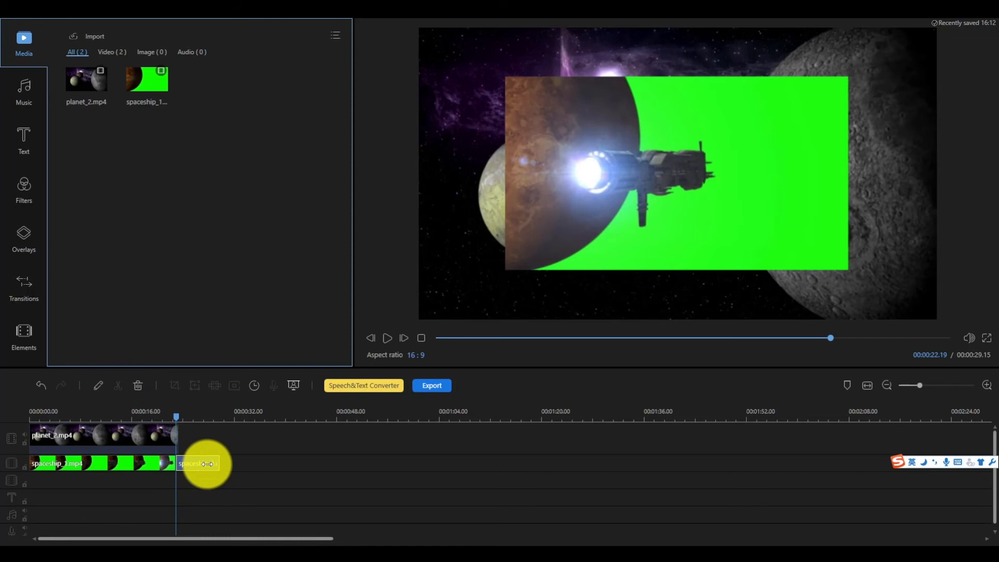
drag(207, 463, 177, 418)
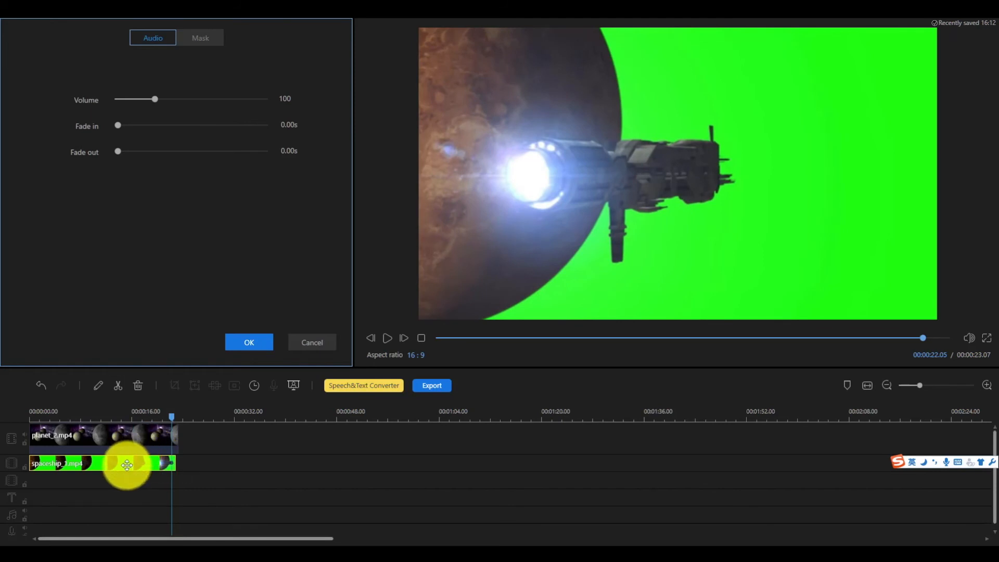
Key out spaceship_1's green with Upper Boundary about 77, Lower about 111, then play.
right_click(128, 464)
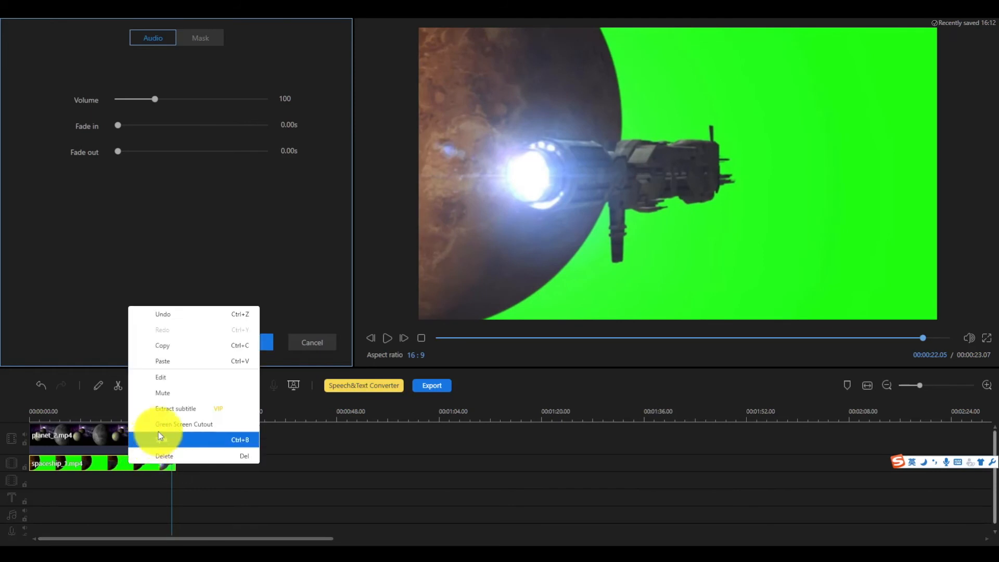
click(184, 425)
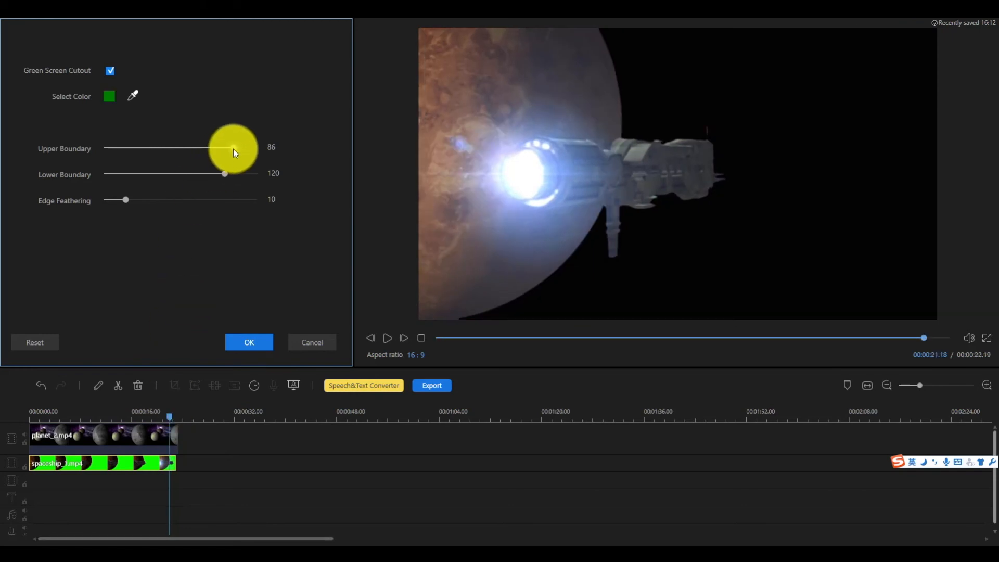
drag(233, 148, 223, 148)
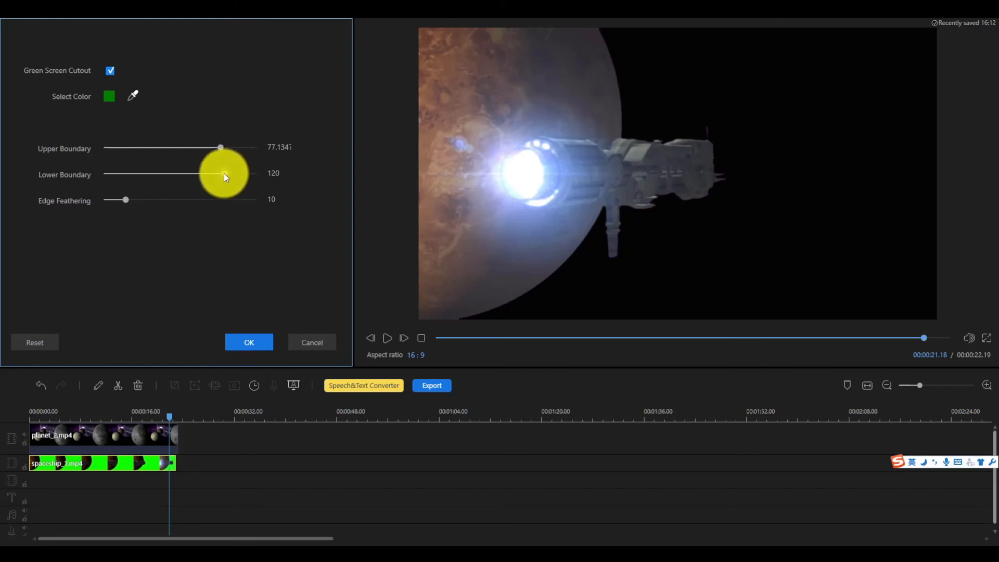
drag(222, 173, 215, 174)
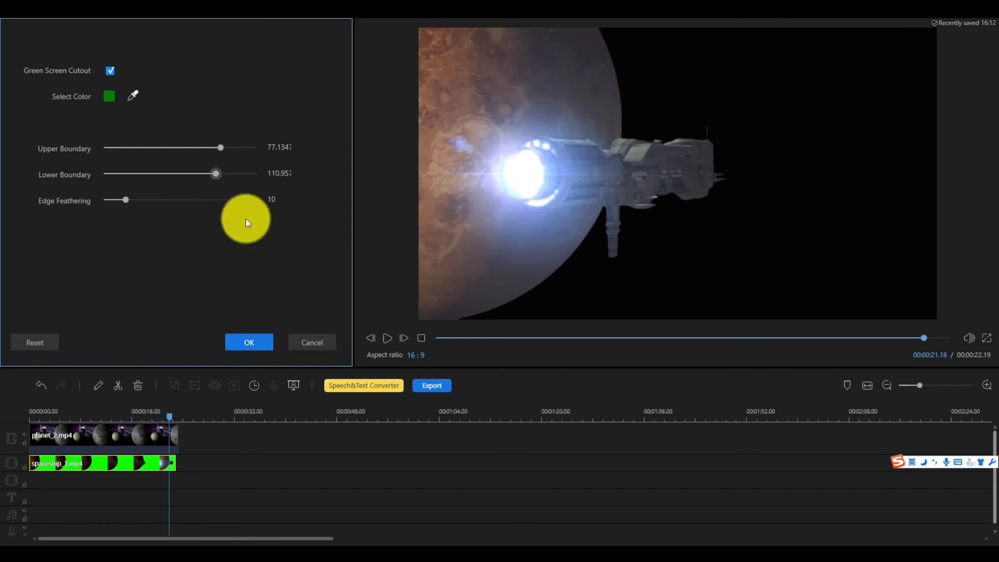
click(249, 343)
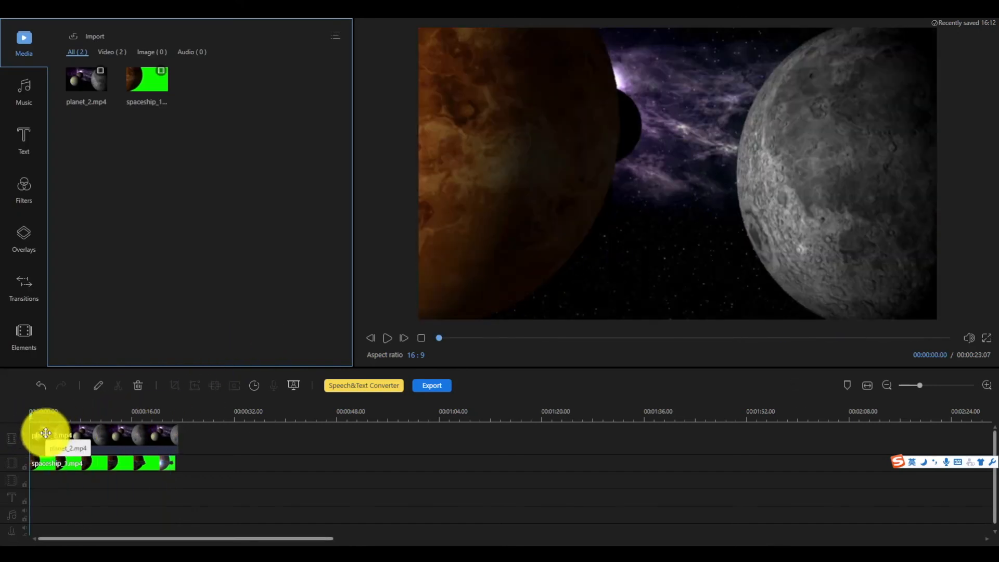
click(387, 338)
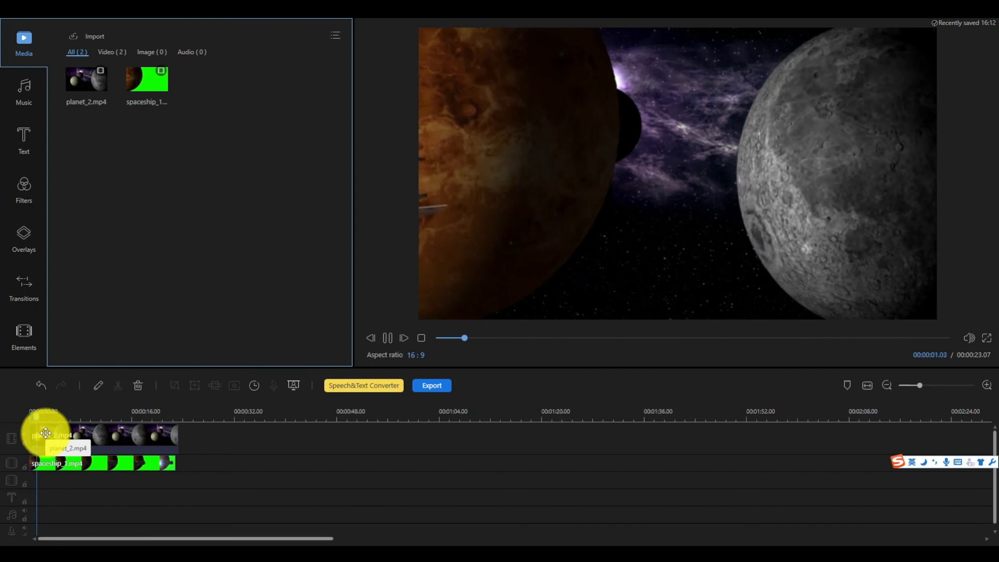